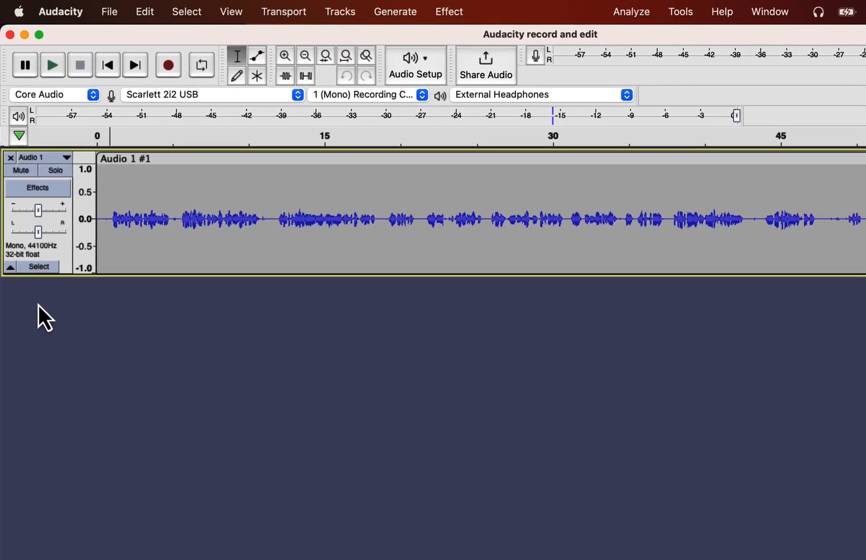
Show Audio 1's realtime effects panel and its list of effects to add.
click(37, 188)
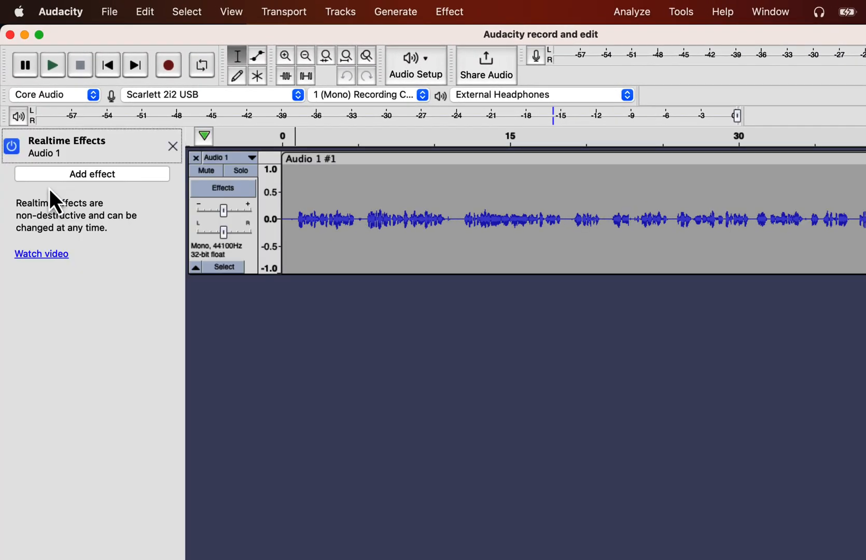
click(92, 175)
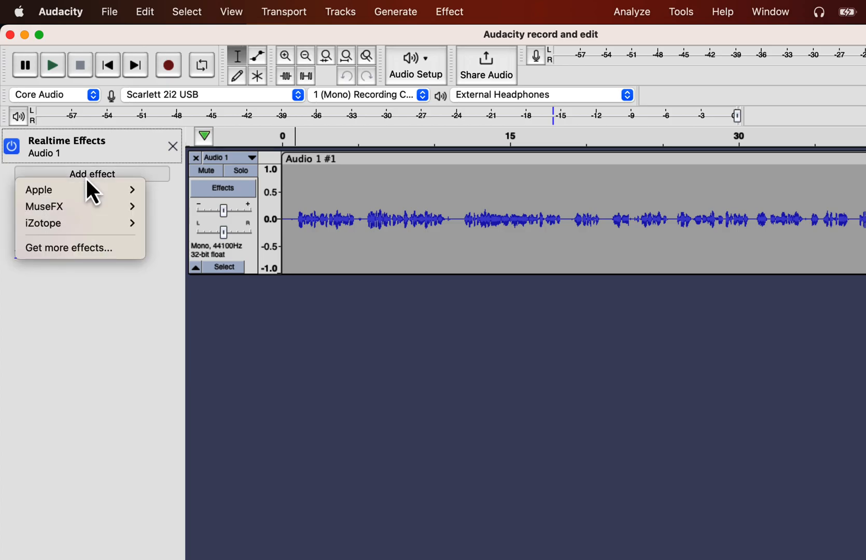
mouse_move(44, 206)
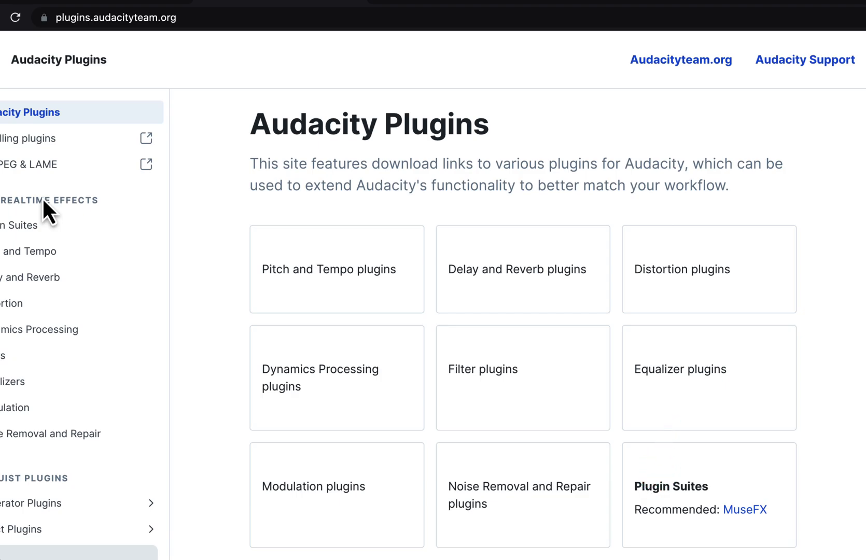
Open the MuseFX Plugin Suites page and scroll down to its Muse Hub download.
click(744, 509)
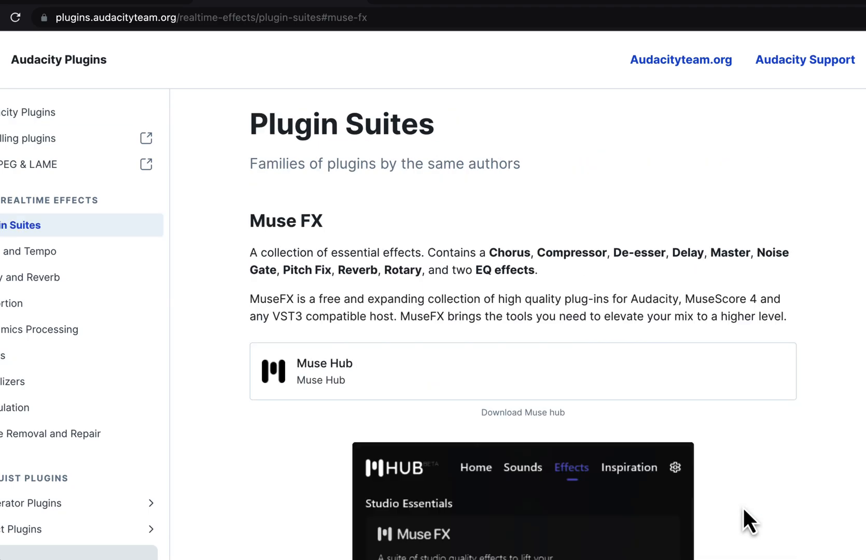
scroll(down, 3)
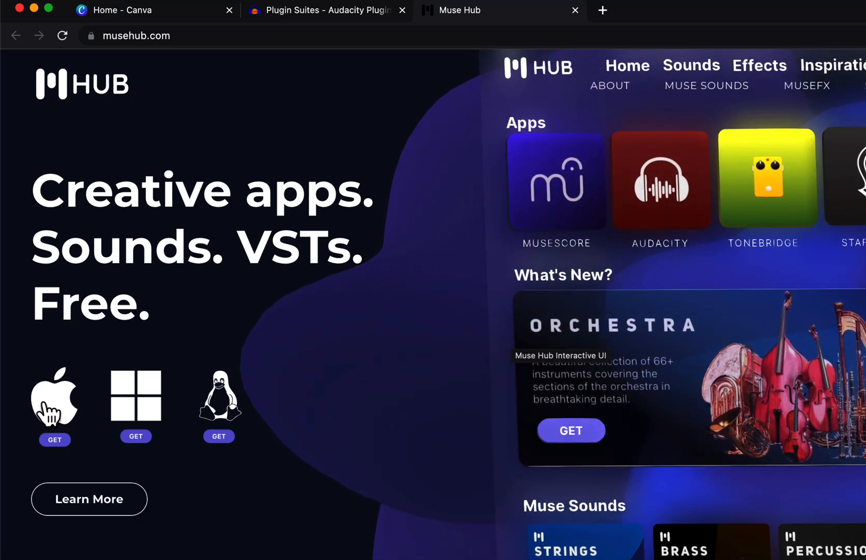
Go to musehub.com in a new browser tab.
text(mush)
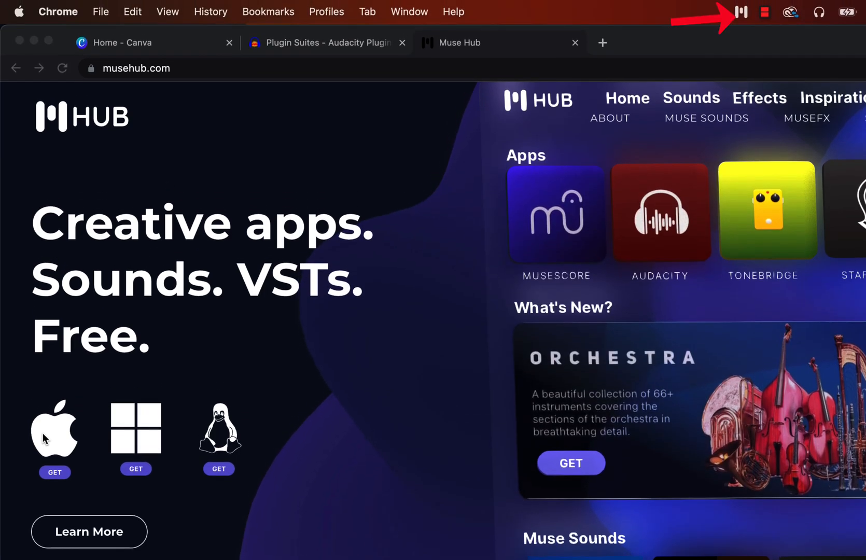
mouse_move(765, 25)
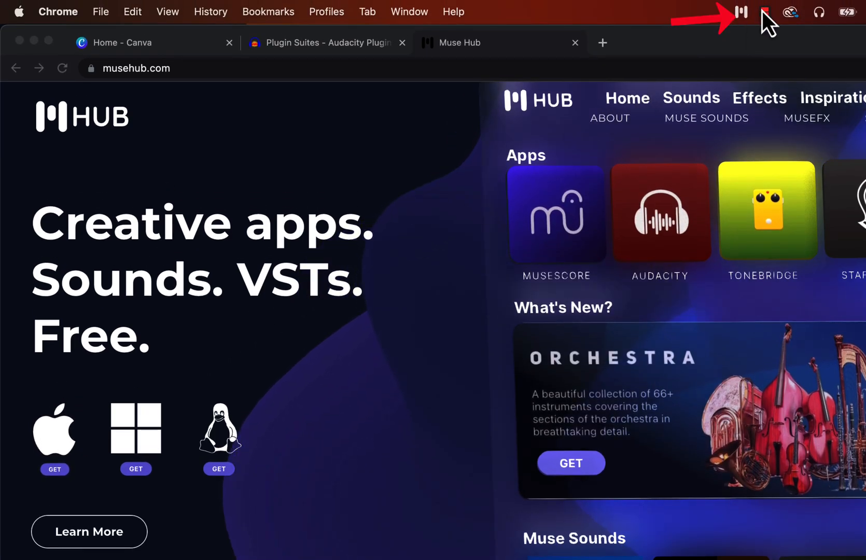
Launch Muse Hub from the macOS menu bar to view the installed MuseFX effects.
click(740, 11)
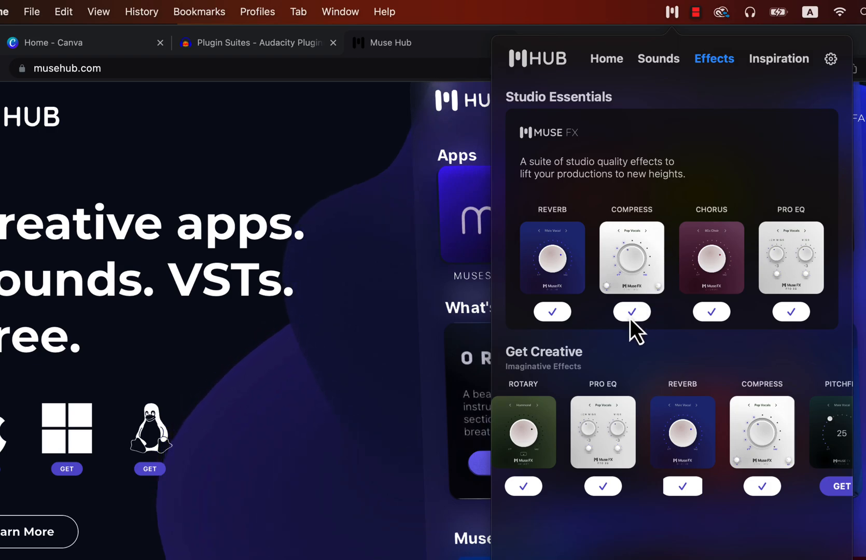
mouse_move(850, 453)
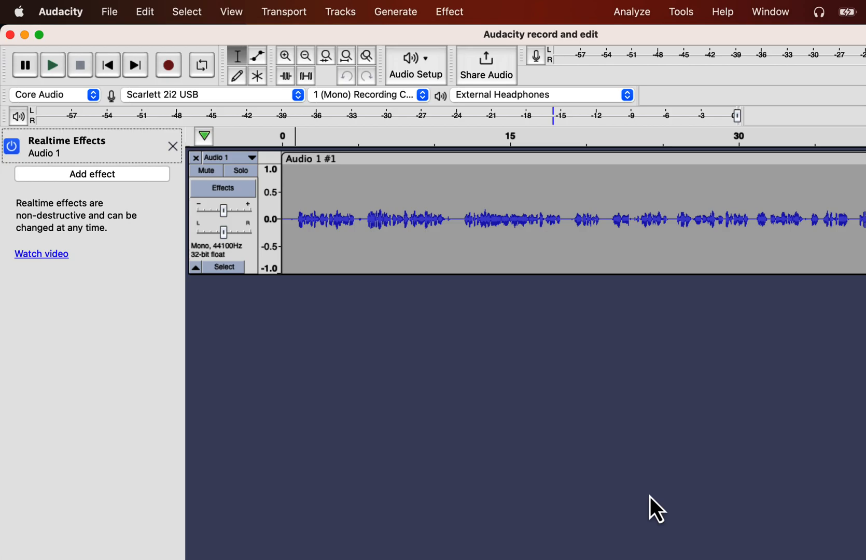
mouse_move(479, 239)
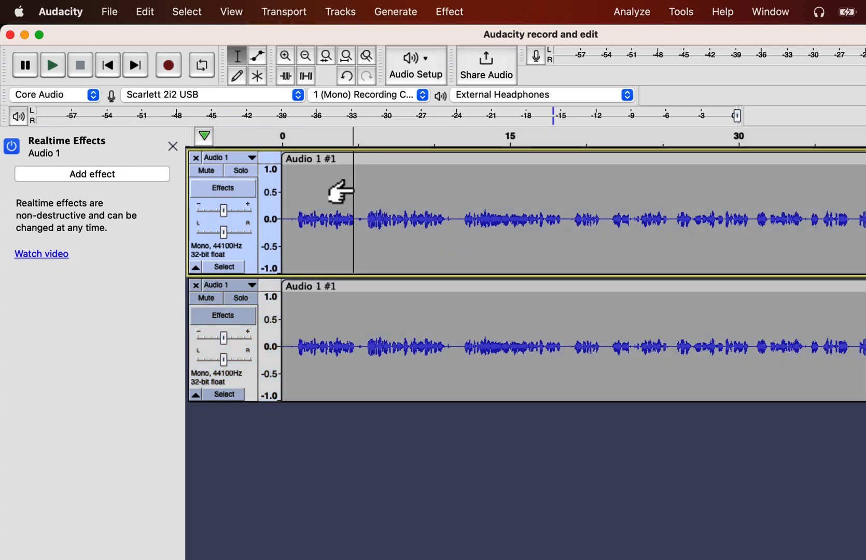
Add the MuseFX Compress effect to Audio 1's realtime effects chain.
click(92, 174)
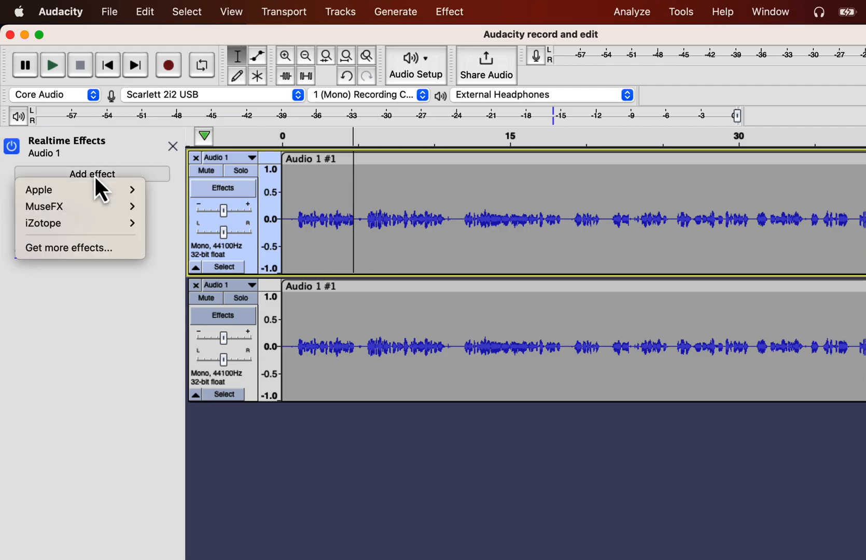
mouse_move(44, 205)
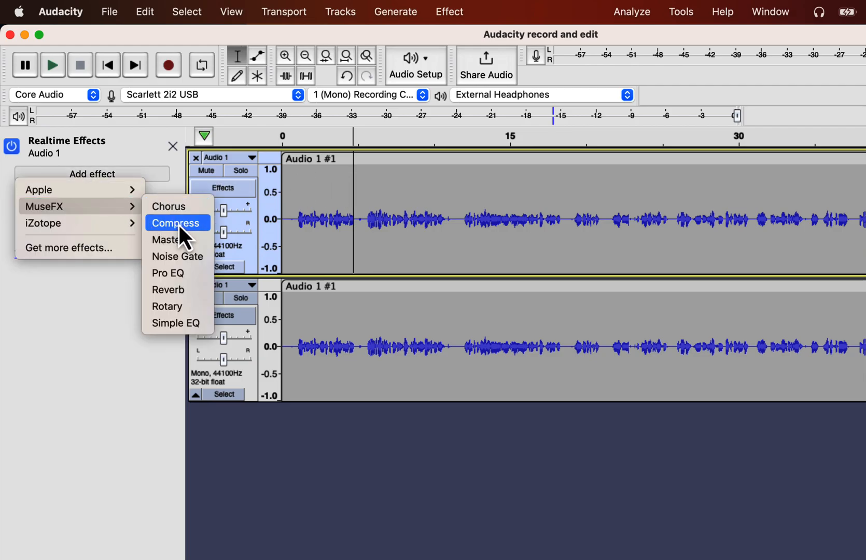
click(175, 223)
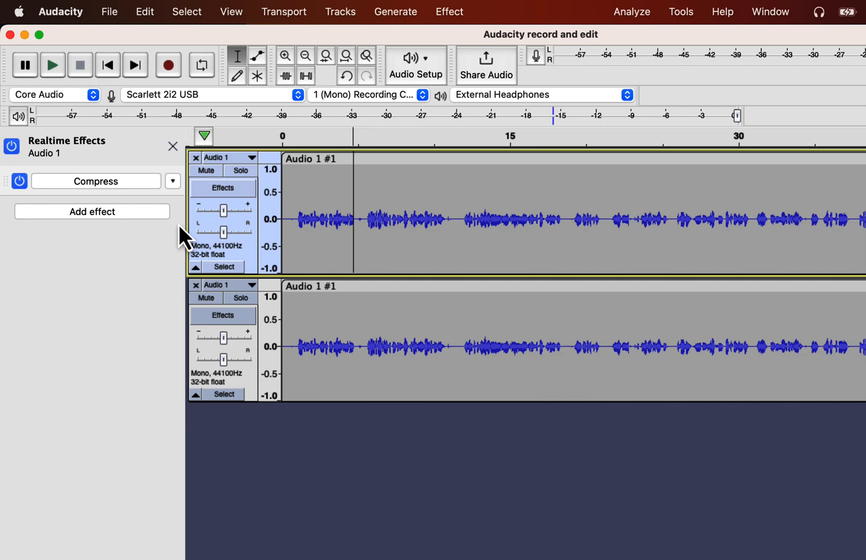
mouse_move(120, 183)
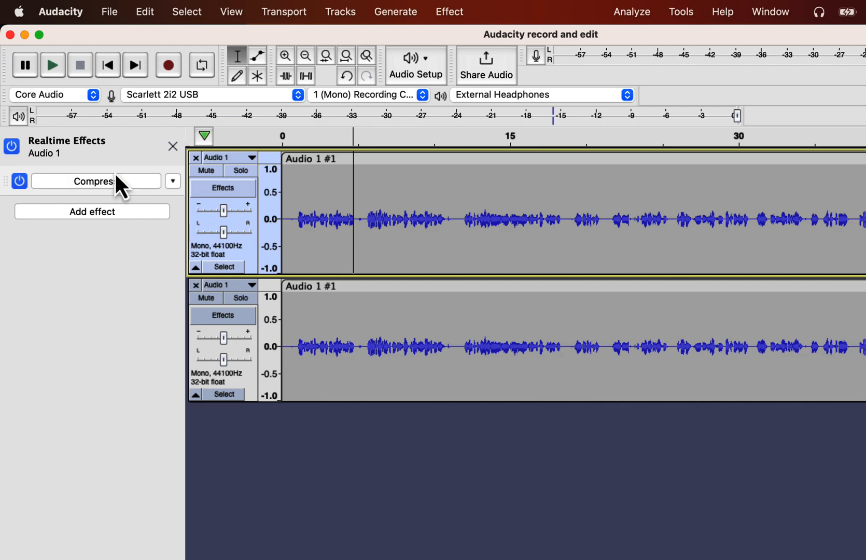
Open Compress, keep Pop Vocals, lower the amount, then reset to Factory Defaults.
click(95, 181)
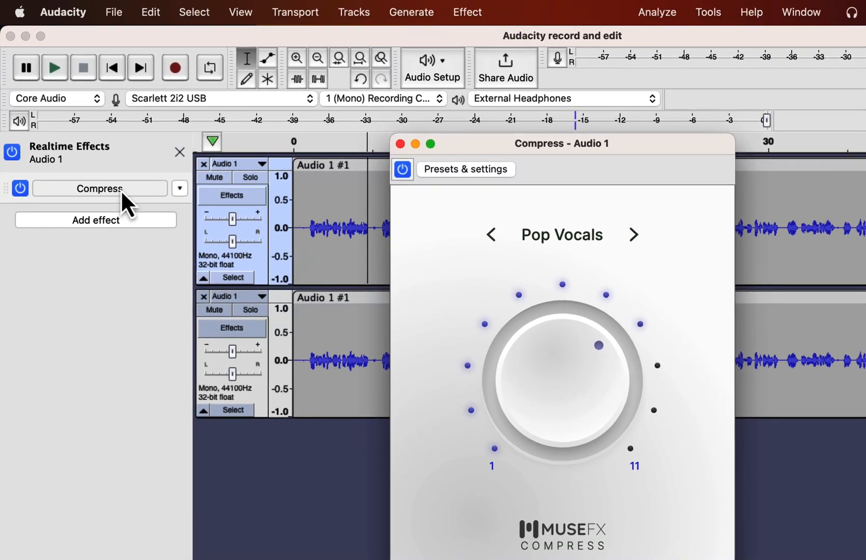
click(561, 234)
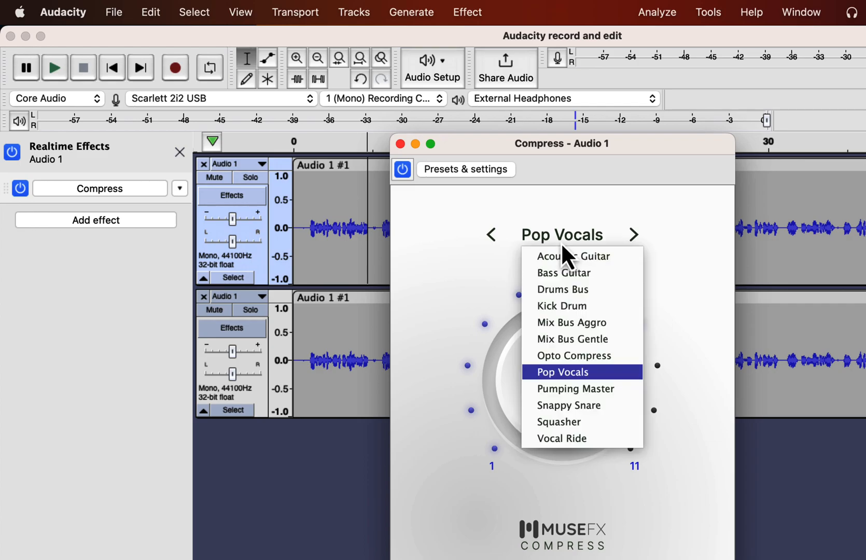
click(561, 371)
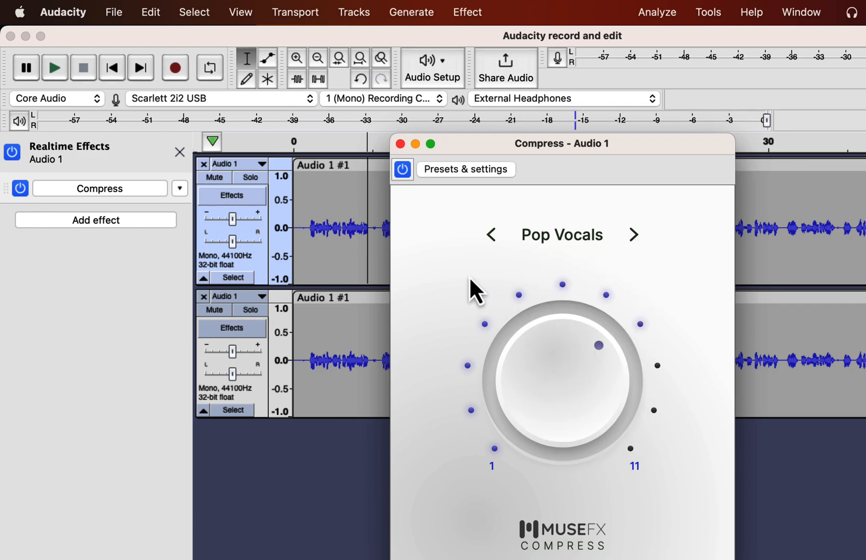
mouse_move(539, 317)
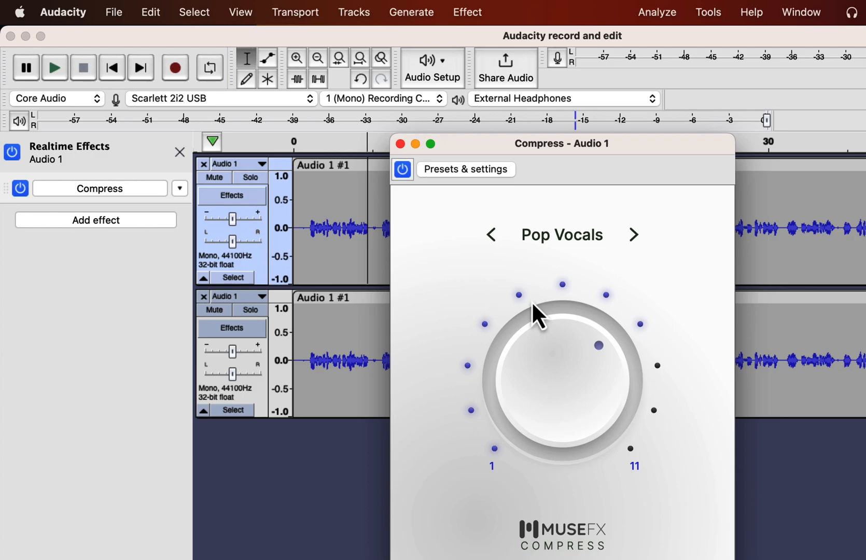
drag(538, 315, 632, 387)
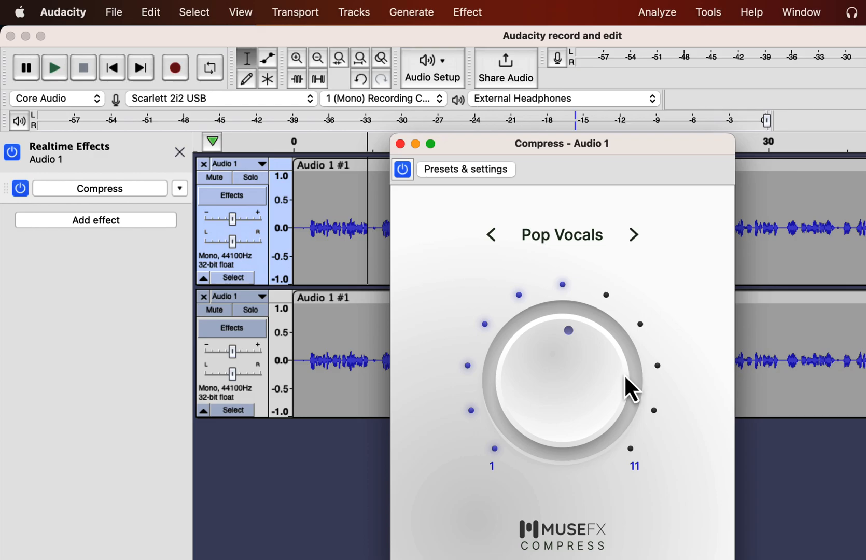
click(465, 169)
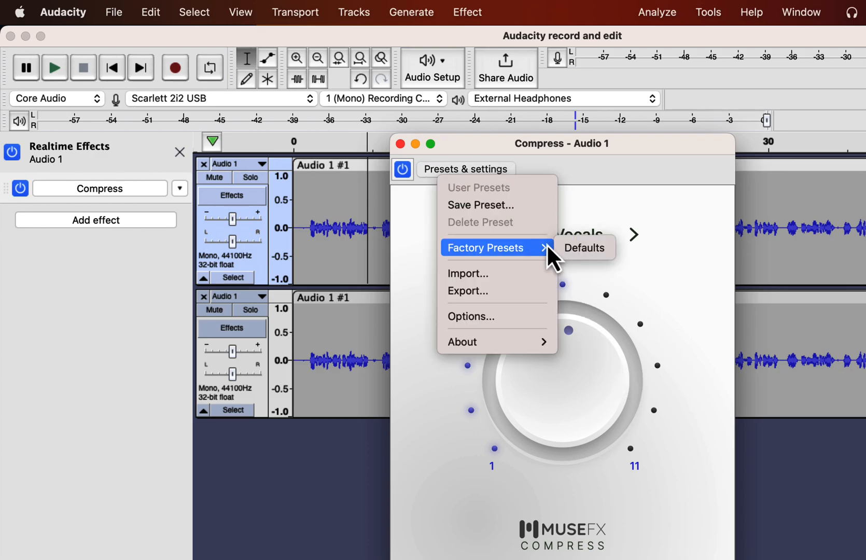
click(585, 247)
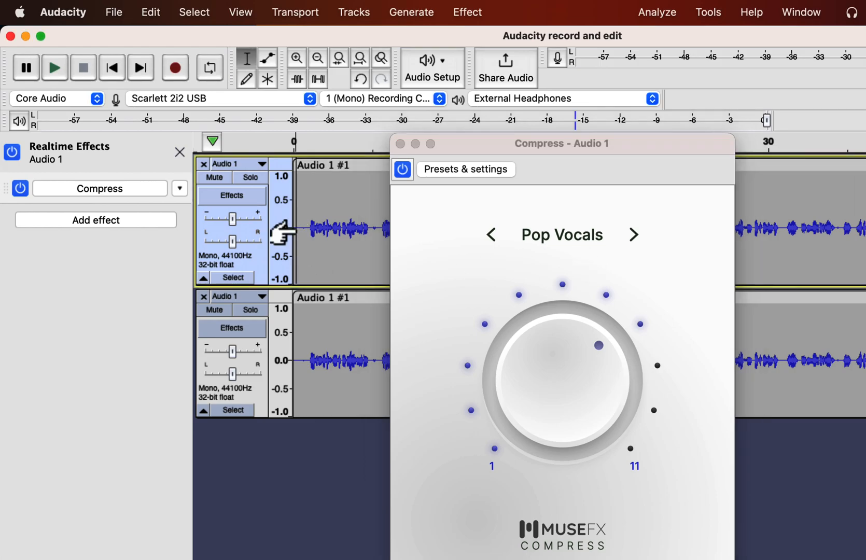
Audition compressor presets including Vocal Ride and Opto Compress.
click(249, 177)
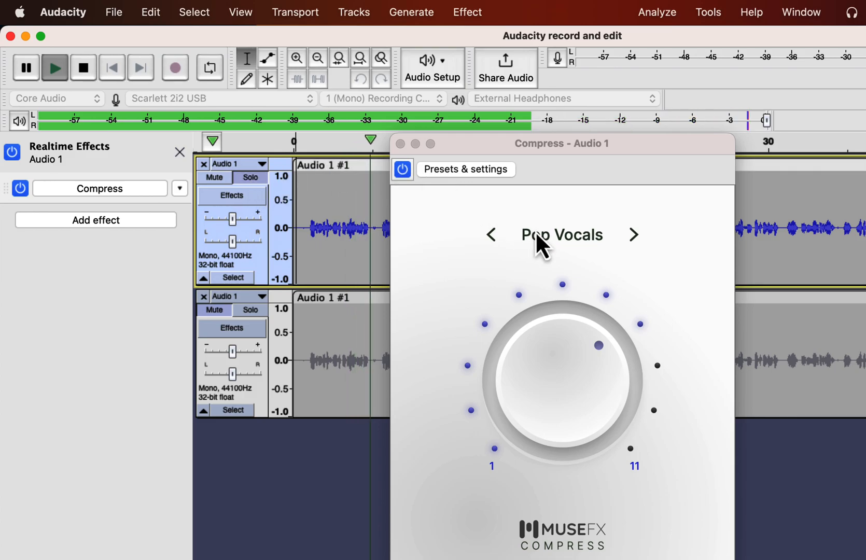
click(561, 234)
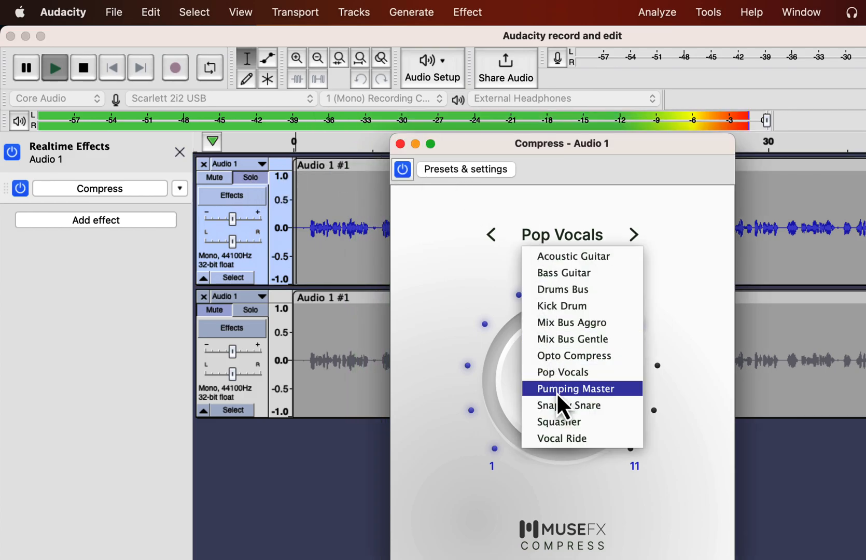
click(572, 388)
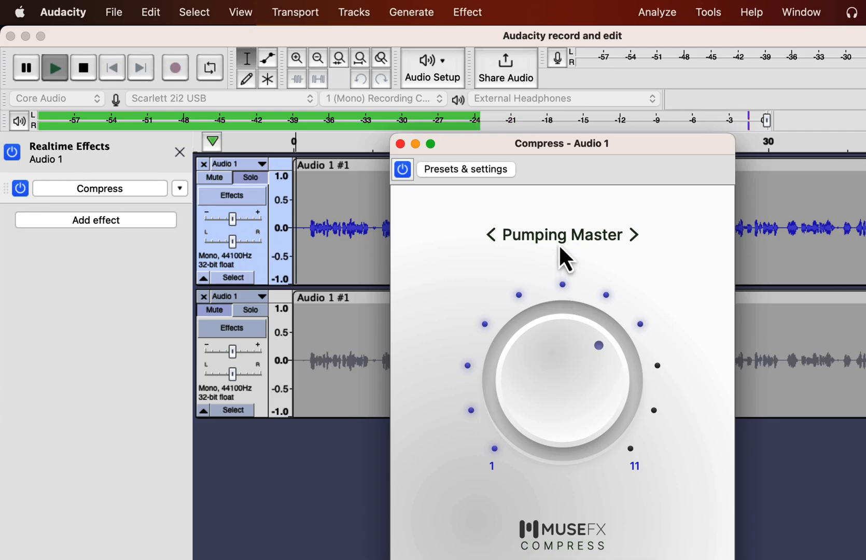
click(561, 234)
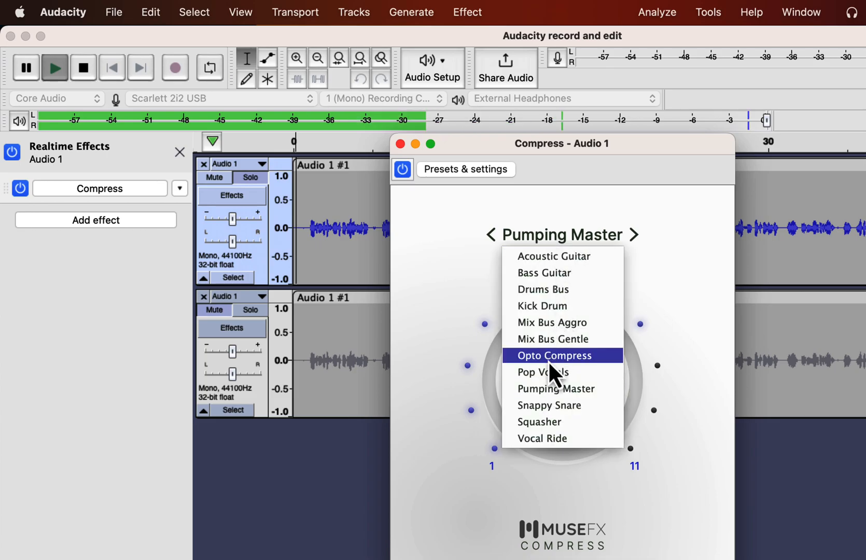
click(541, 438)
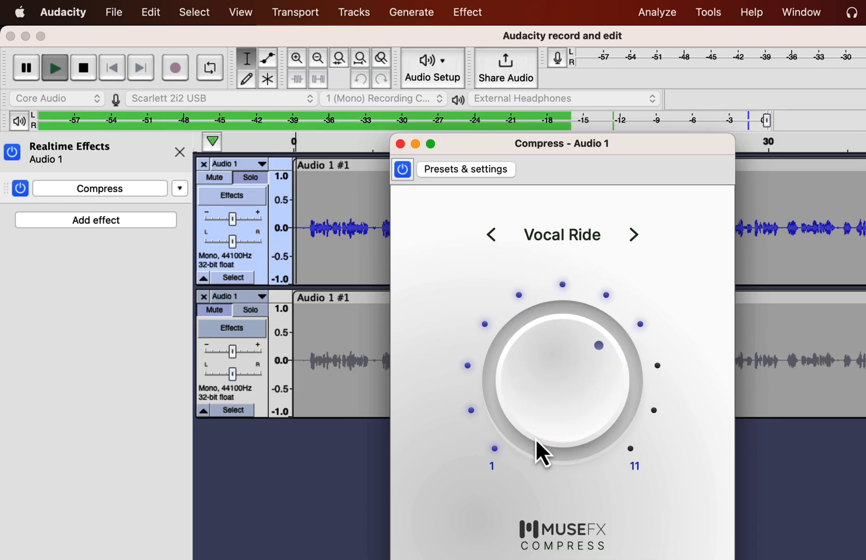
click(561, 234)
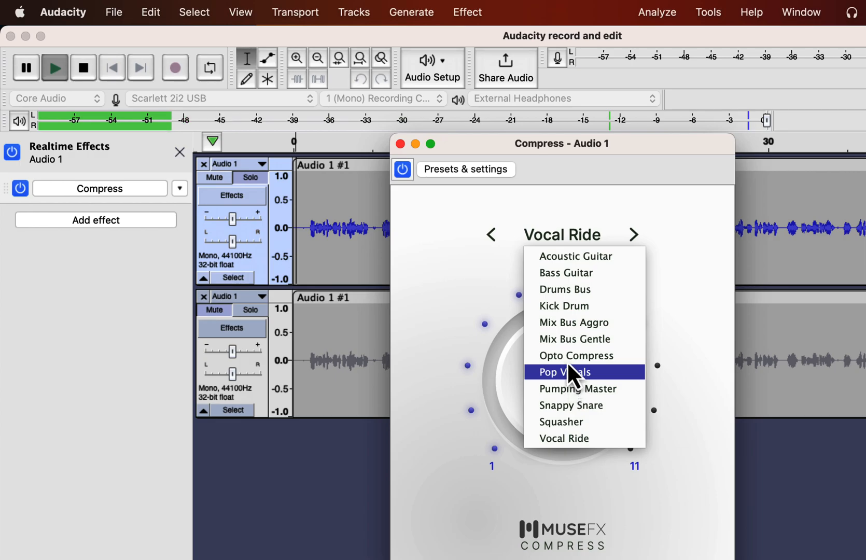
click(576, 355)
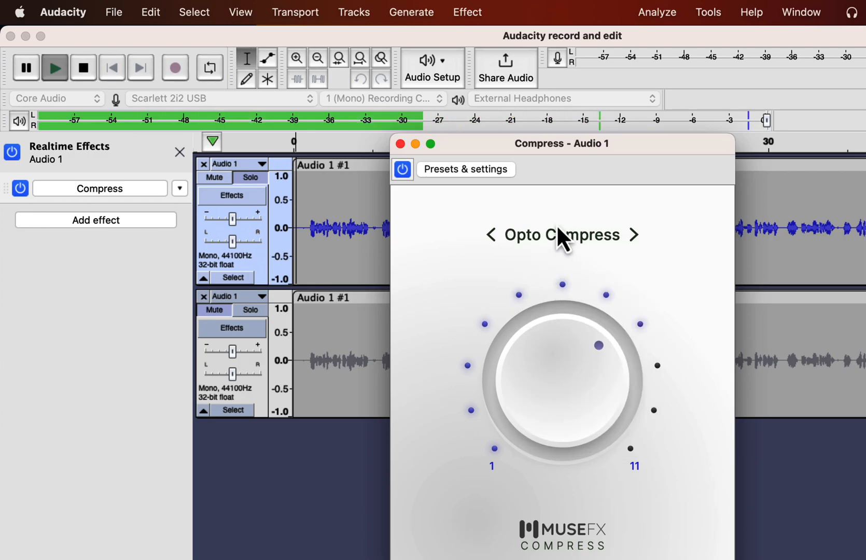
Switch Compress back to Pop Vocals and turn its amount up slightly.
click(559, 234)
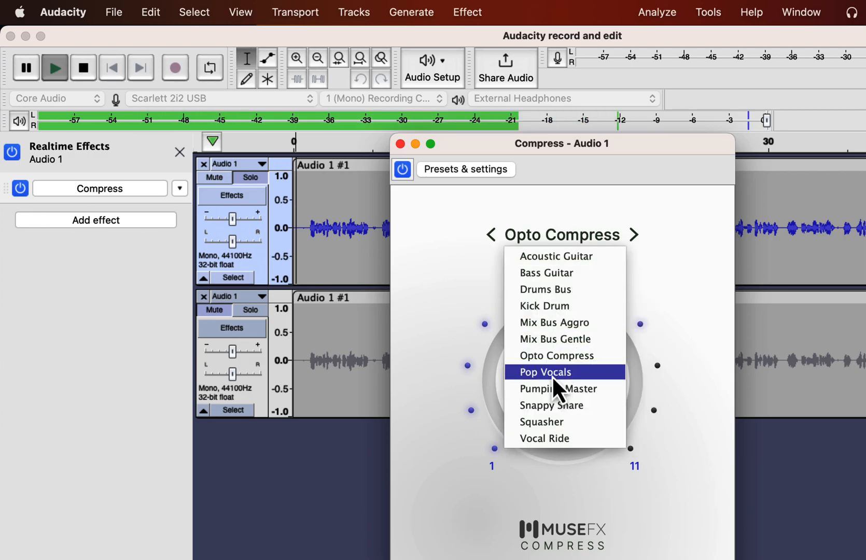
click(544, 371)
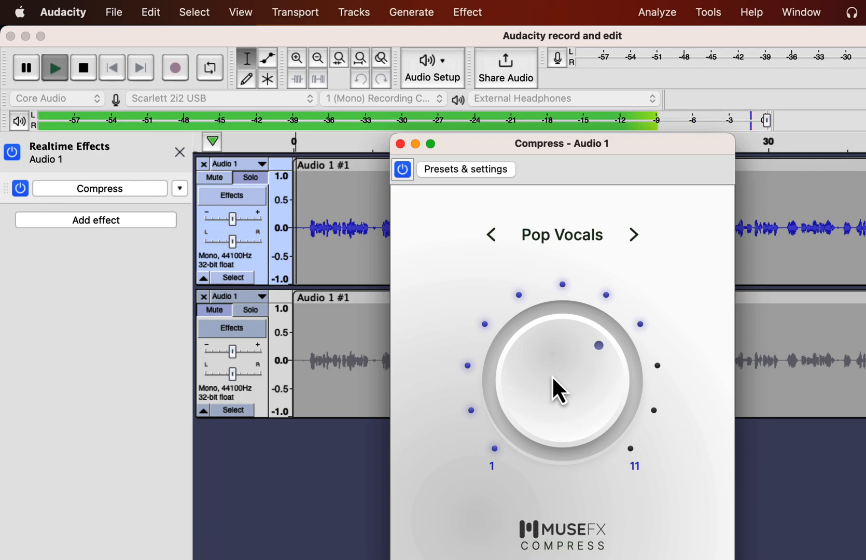
drag(558, 390, 591, 348)
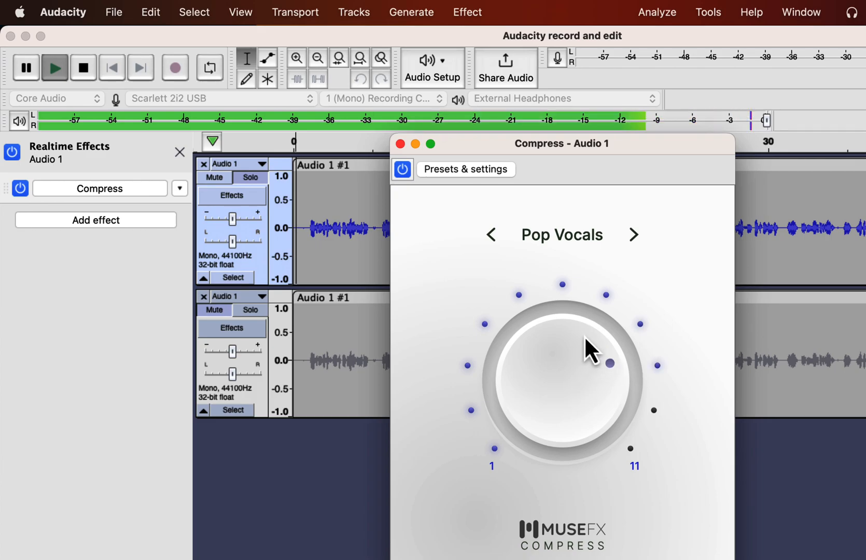
drag(610, 363, 633, 387)
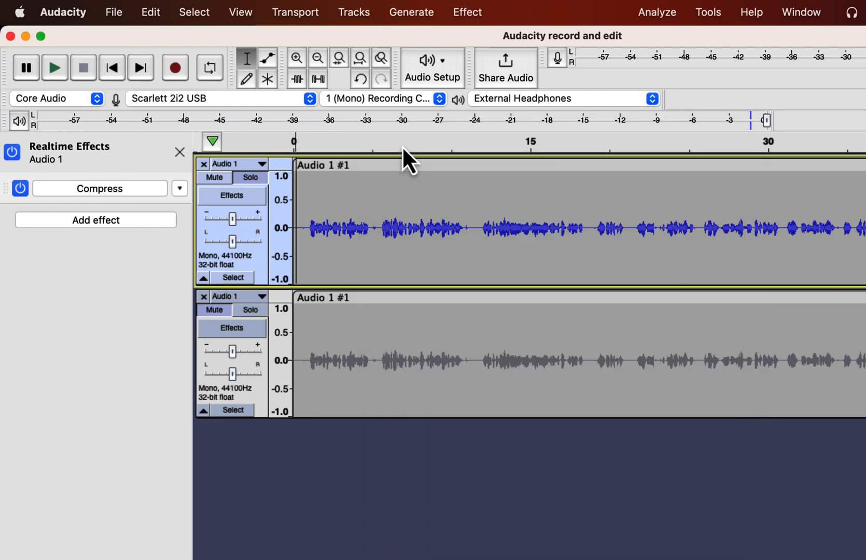
mouse_move(408, 158)
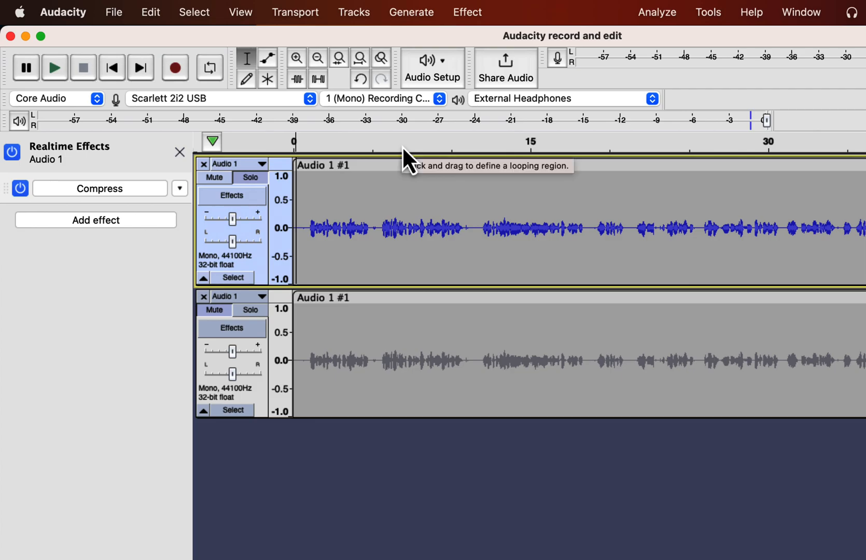
click(19, 188)
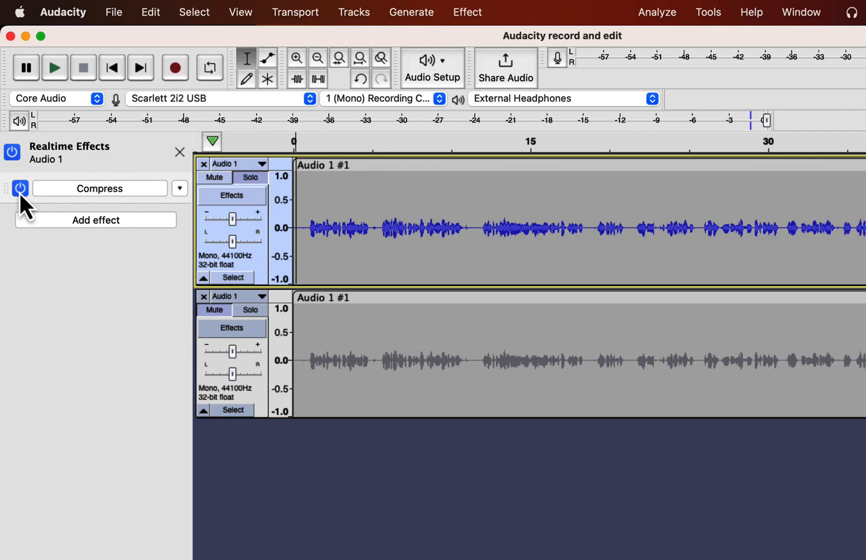
click(20, 188)
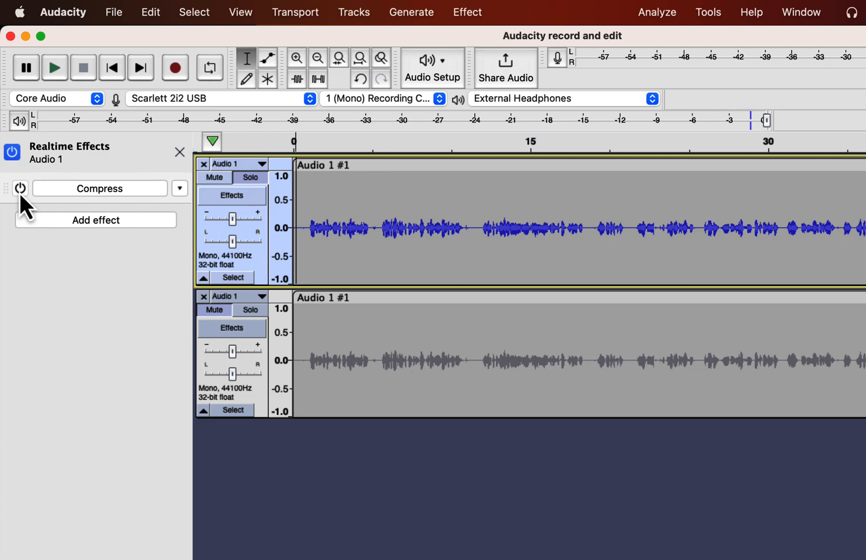
click(20, 188)
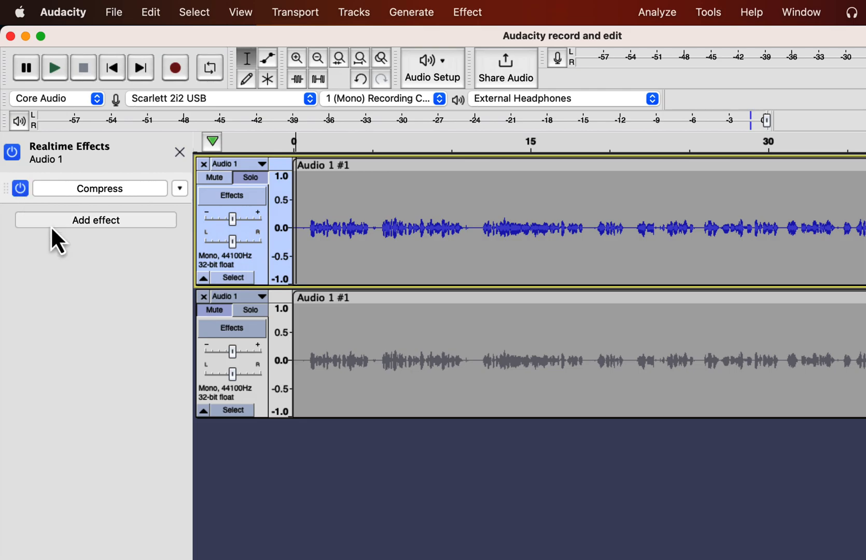
Add MuseFX Pro EQ on Pop Vocals, toggle its power to compare, and close it.
click(95, 220)
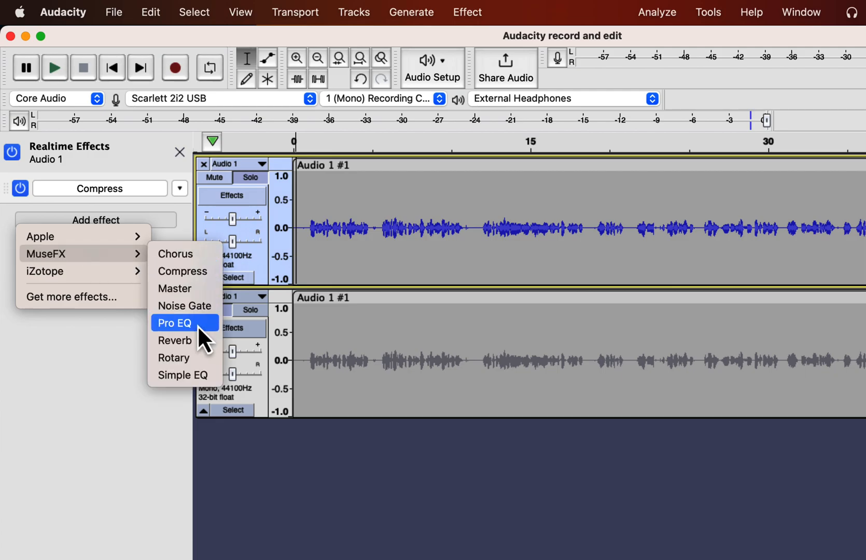
mouse_move(185, 340)
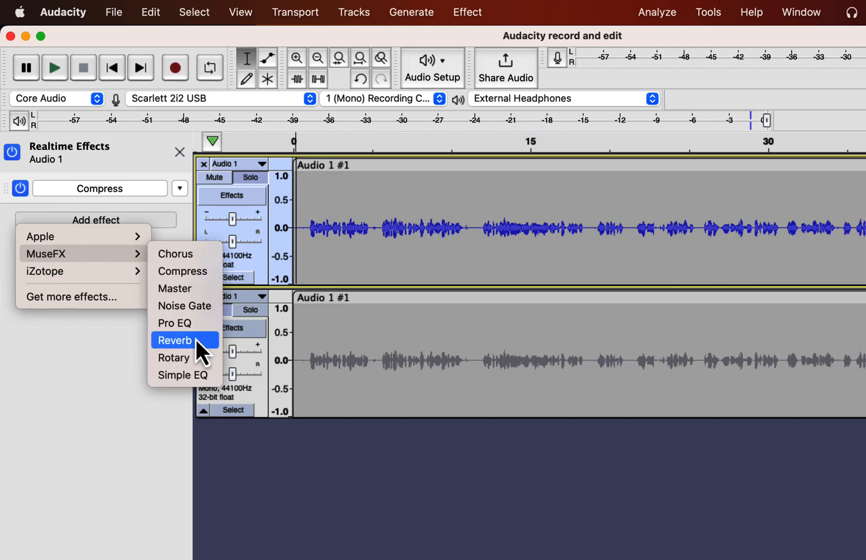
mouse_move(184, 374)
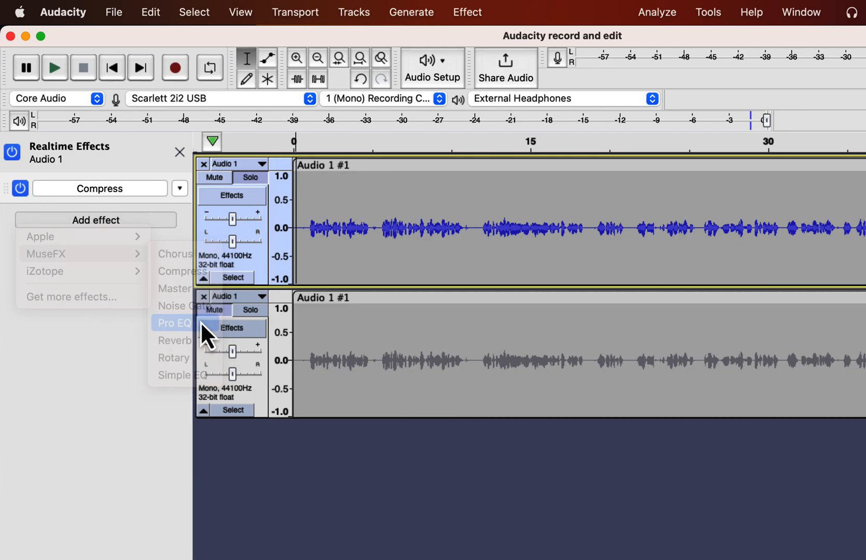
click(173, 324)
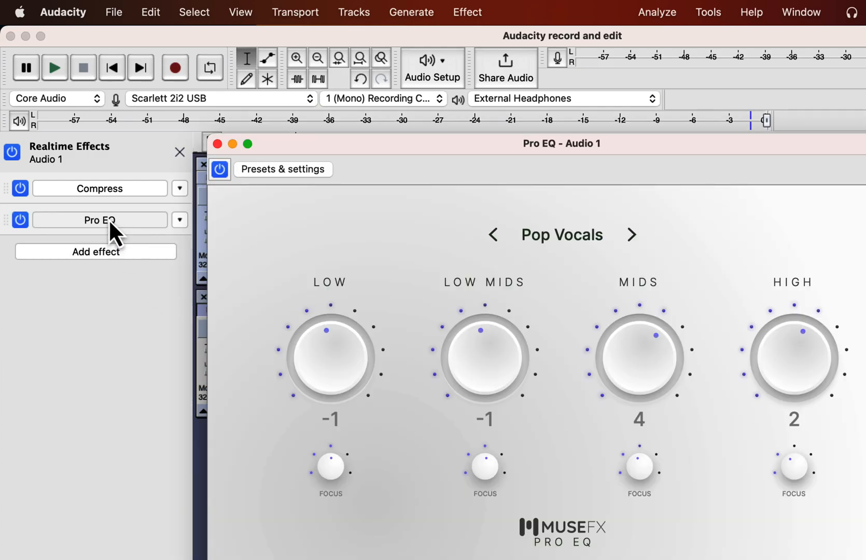
mouse_move(578, 248)
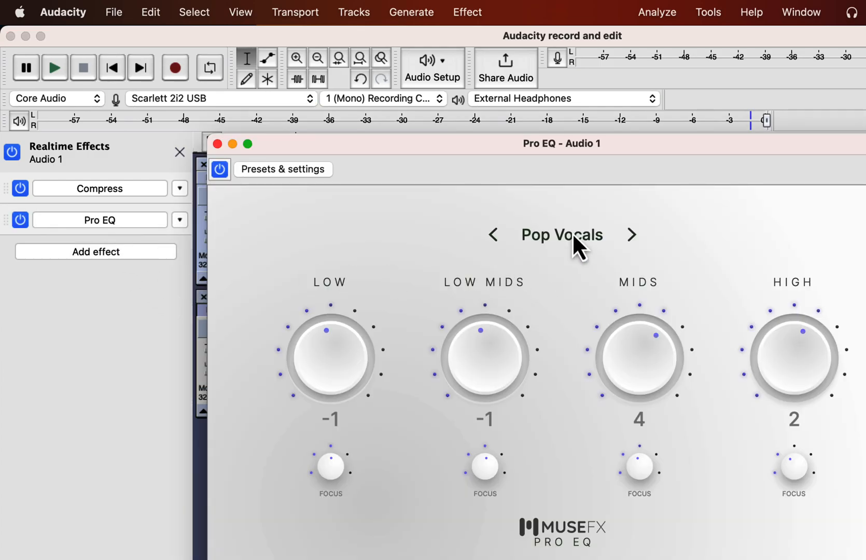
click(562, 235)
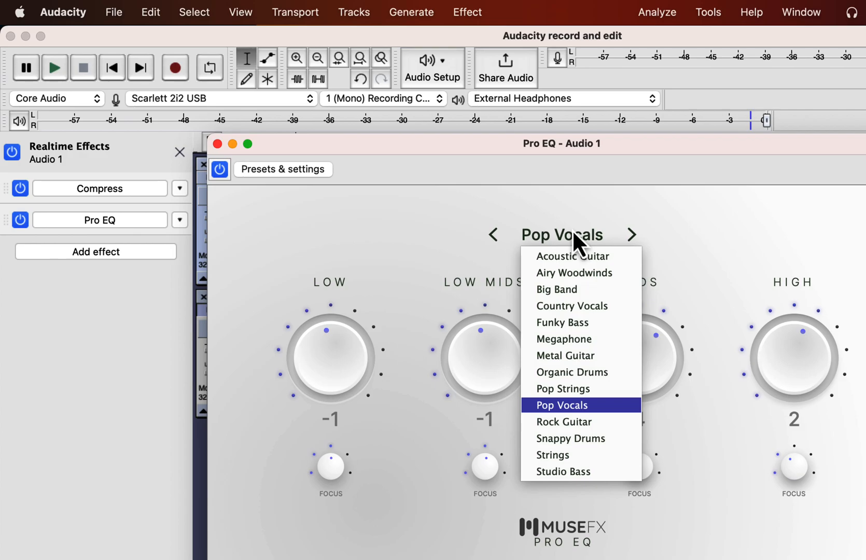
click(560, 405)
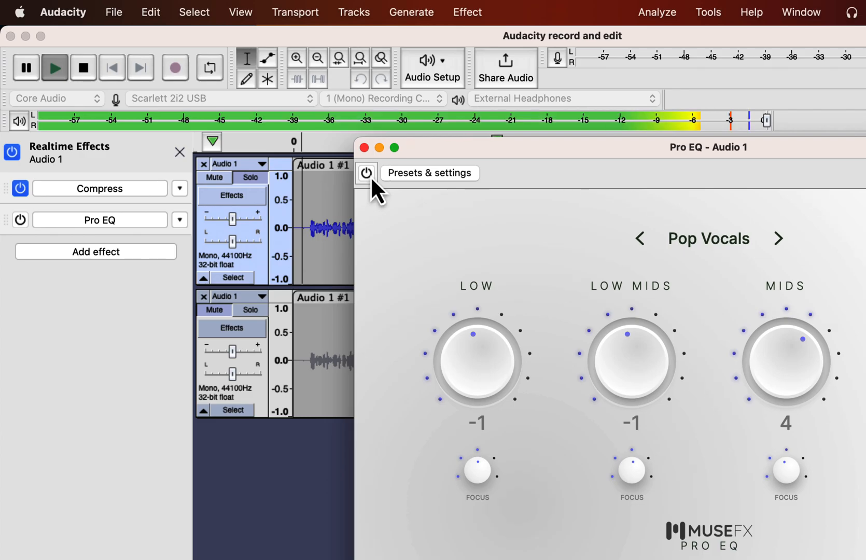
click(366, 173)
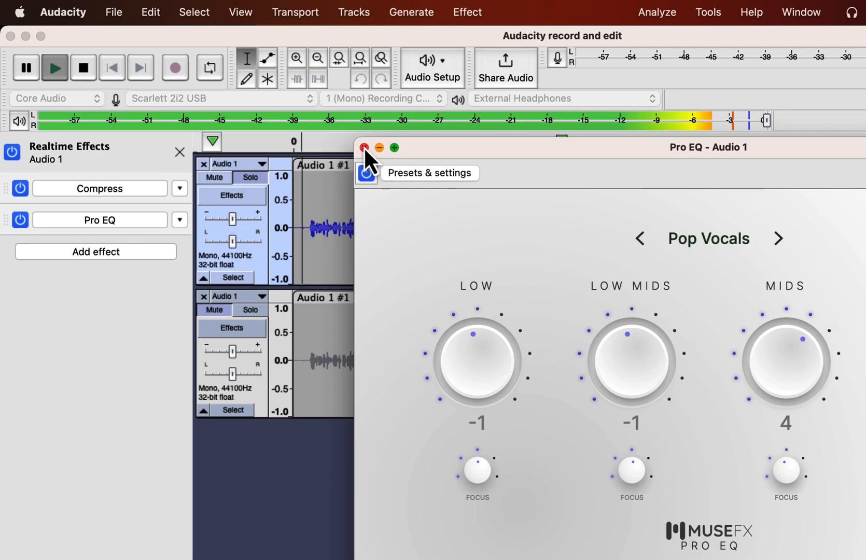
click(363, 147)
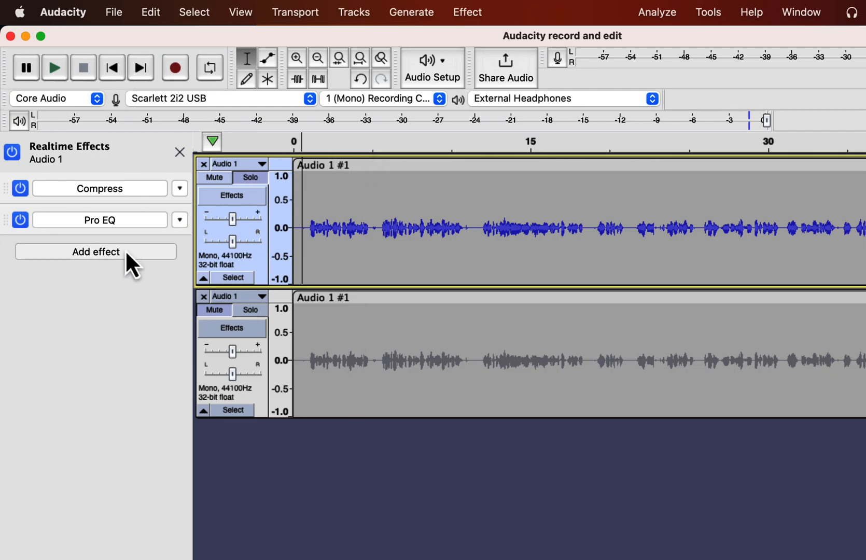
Add MuseFX Reverb to Audio 1, set it to Vocal Booth, and close its window.
click(95, 251)
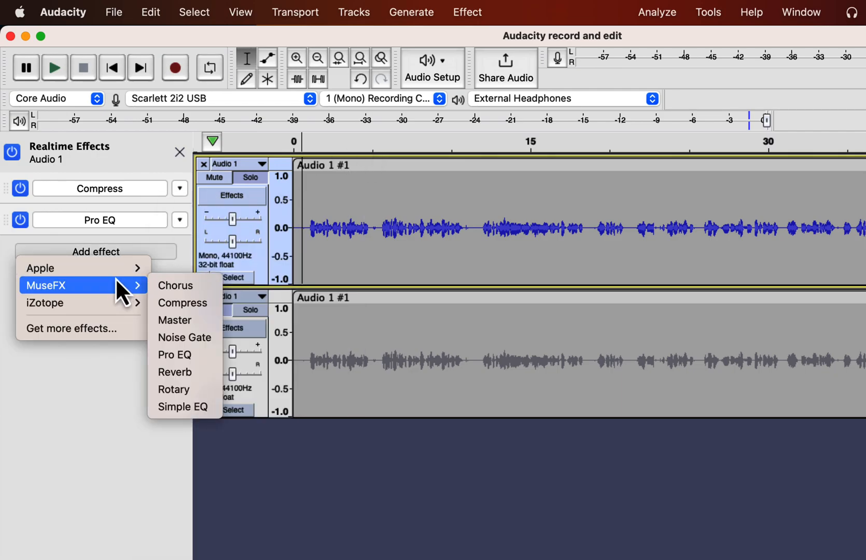
mouse_move(177, 320)
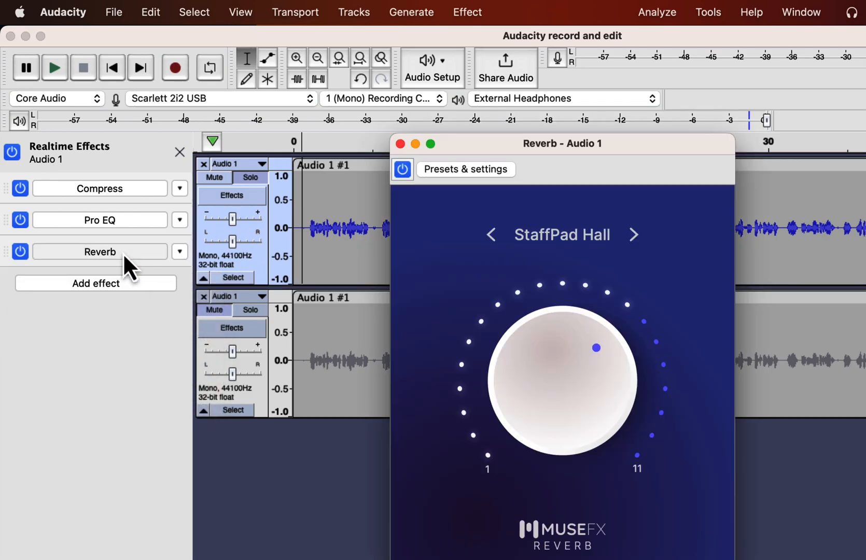
click(562, 234)
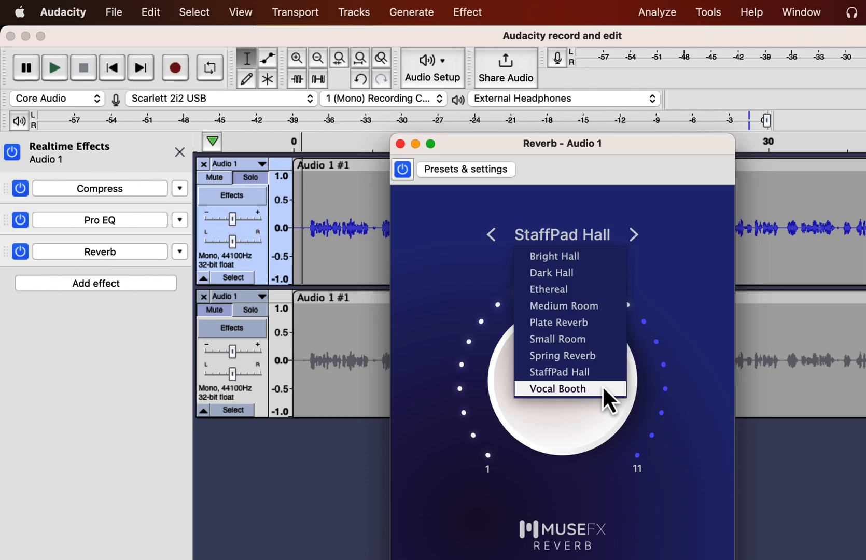
click(557, 388)
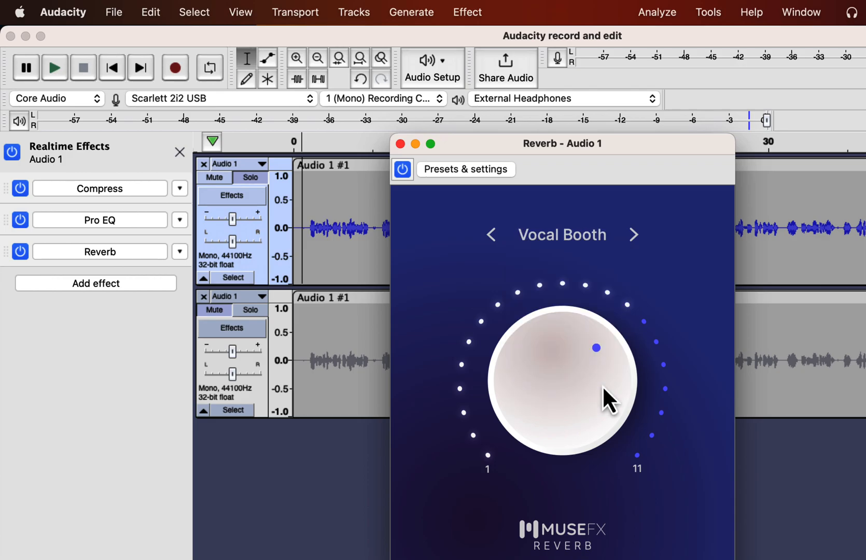
mouse_move(402, 160)
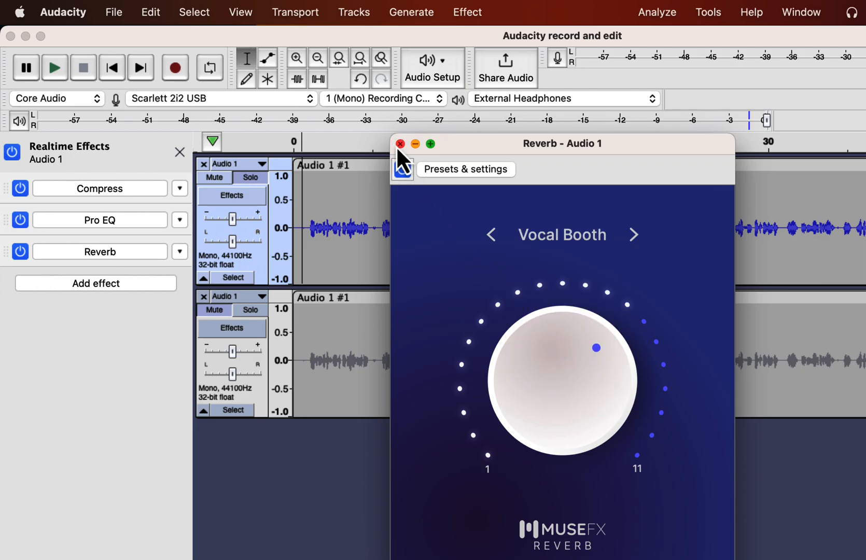
click(400, 143)
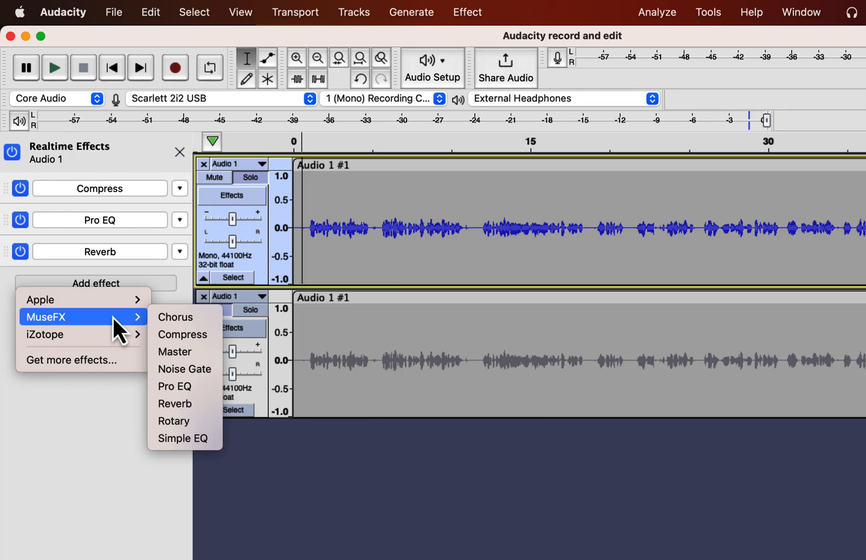
mouse_move(142, 331)
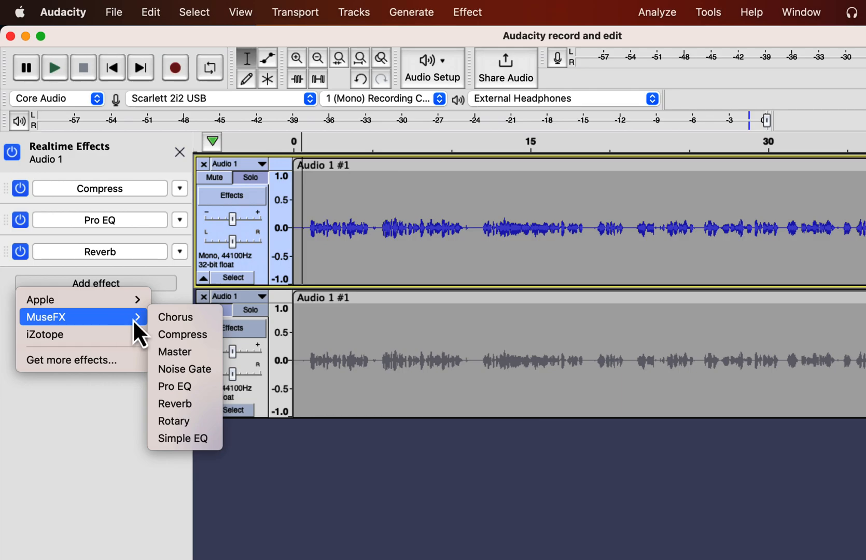
mouse_move(186, 368)
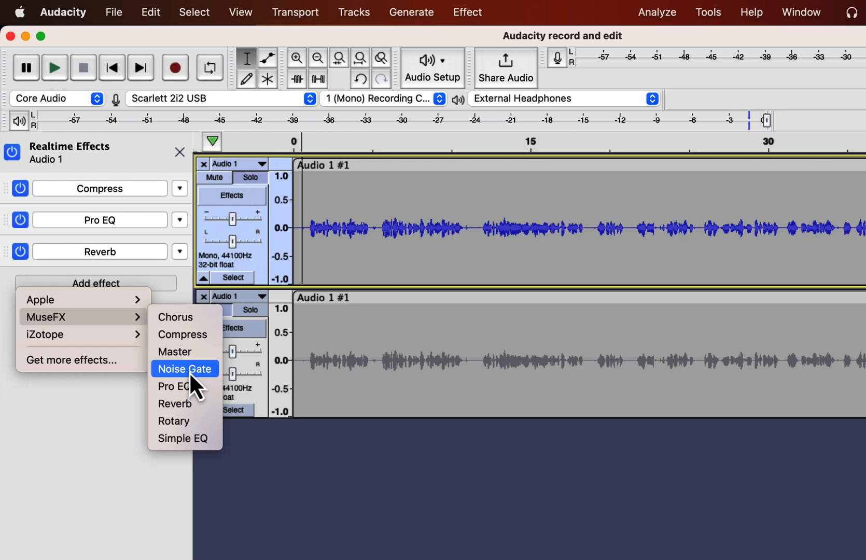
mouse_move(200, 385)
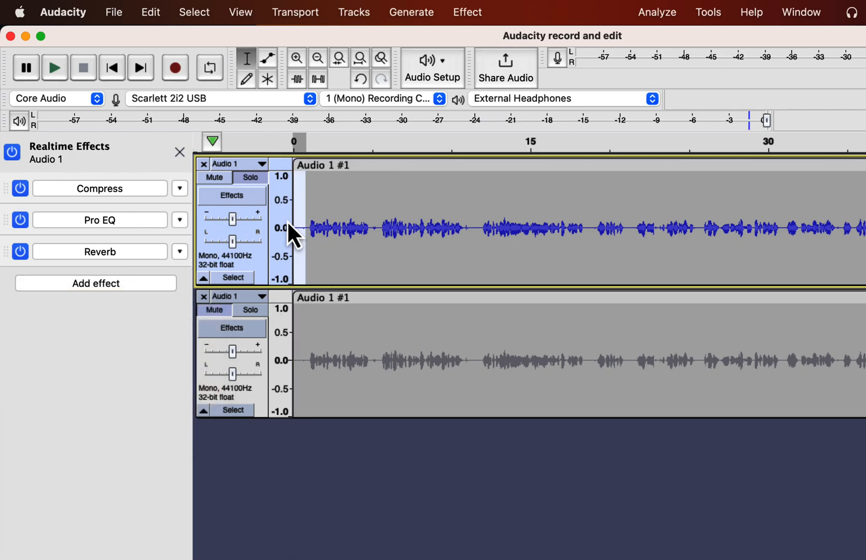
Run Noise Reduction from the Effect menu on the first Audio 1 track.
click(467, 12)
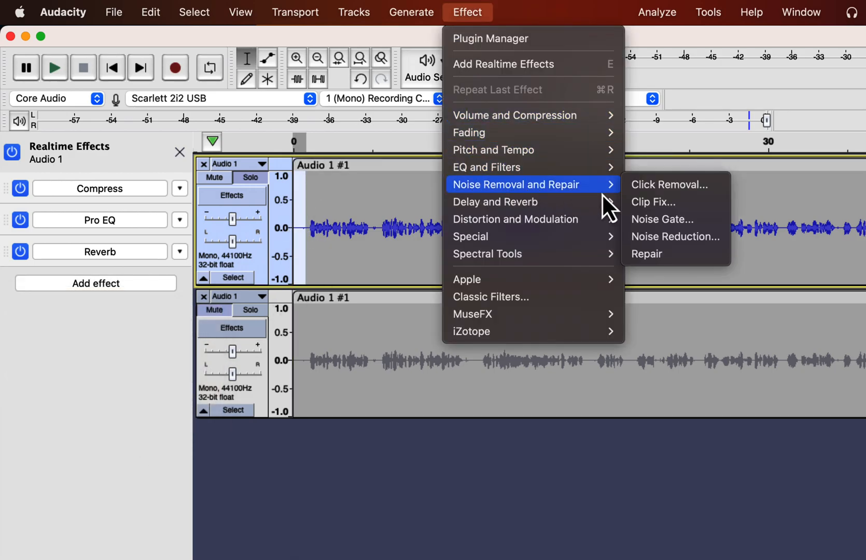
click(570, 260)
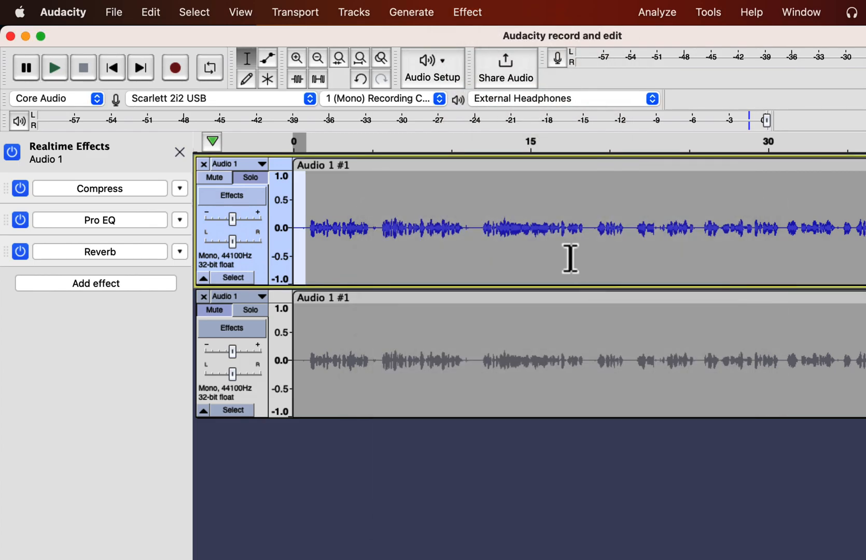
click(467, 12)
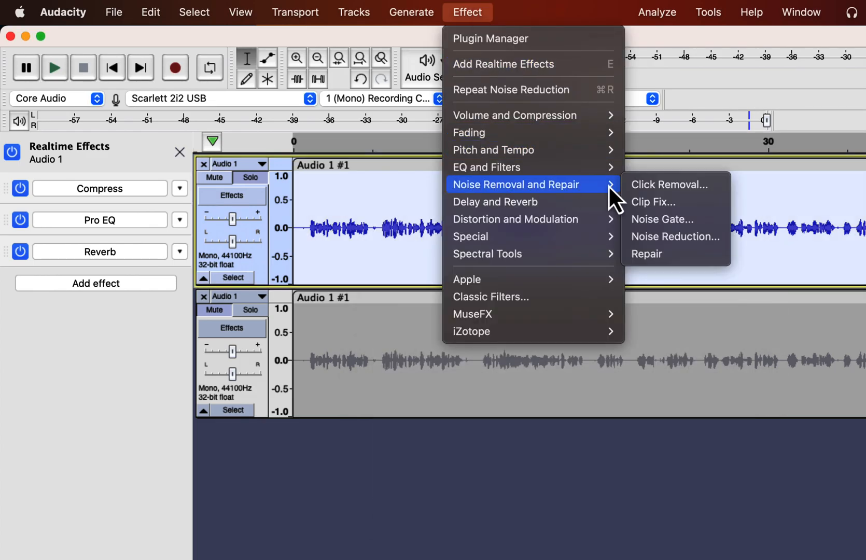
click(675, 237)
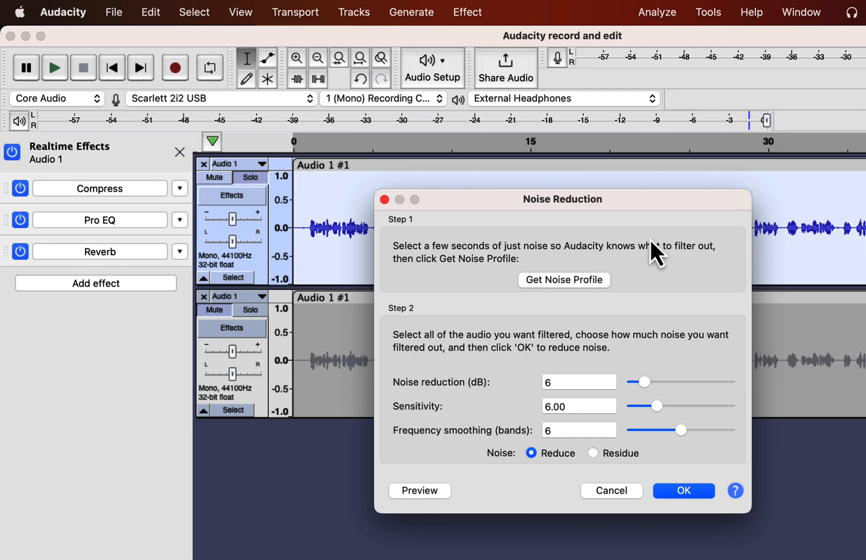
click(683, 490)
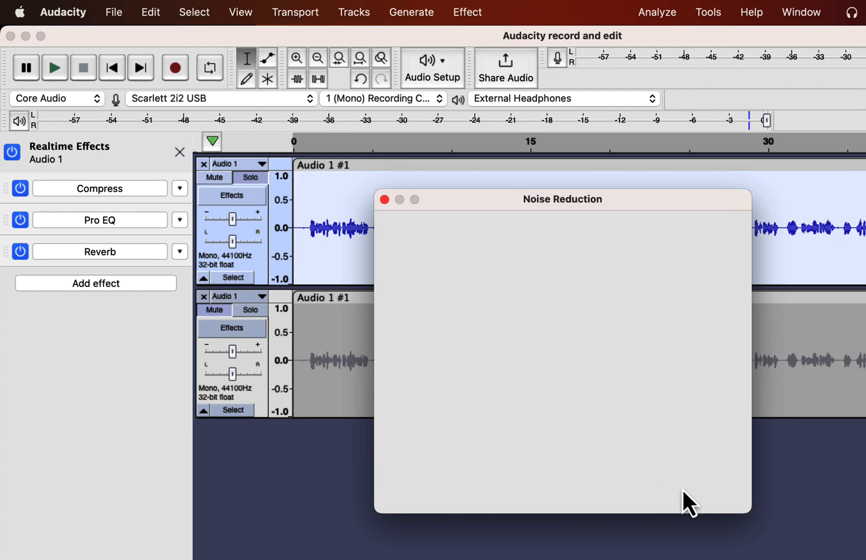
click(384, 199)
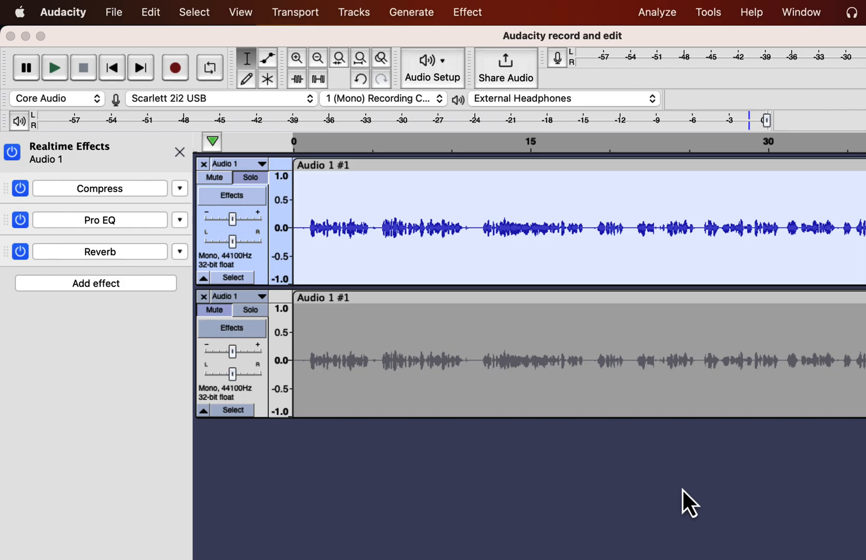
click(113, 11)
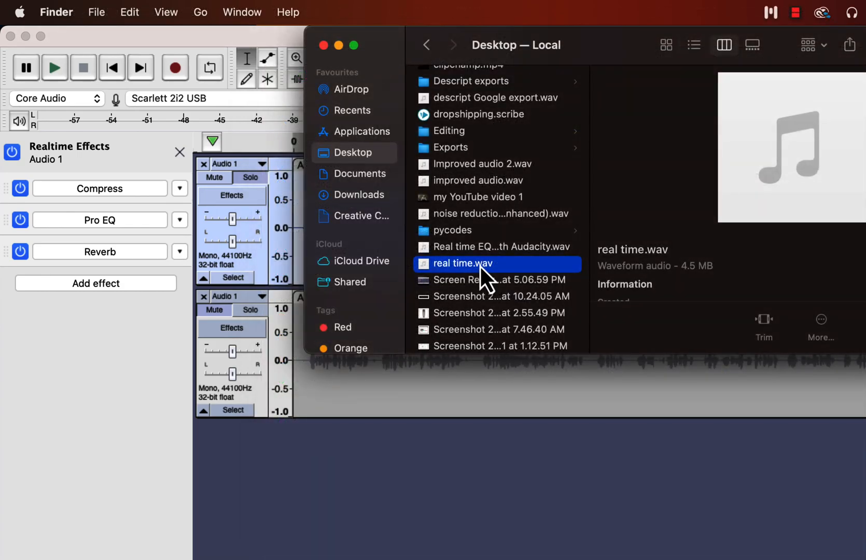
Open real time.wav from the Desktop in Audacity as a new third track.
double_click(463, 264)
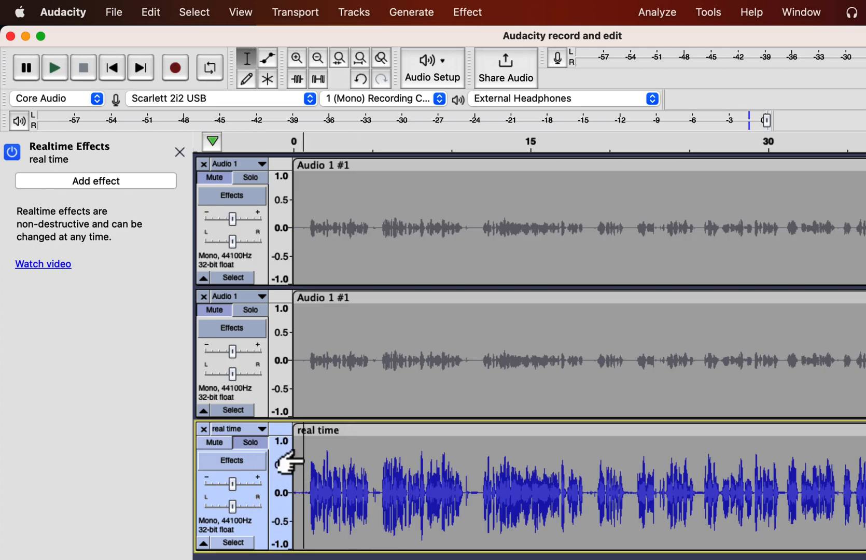
click(54, 67)
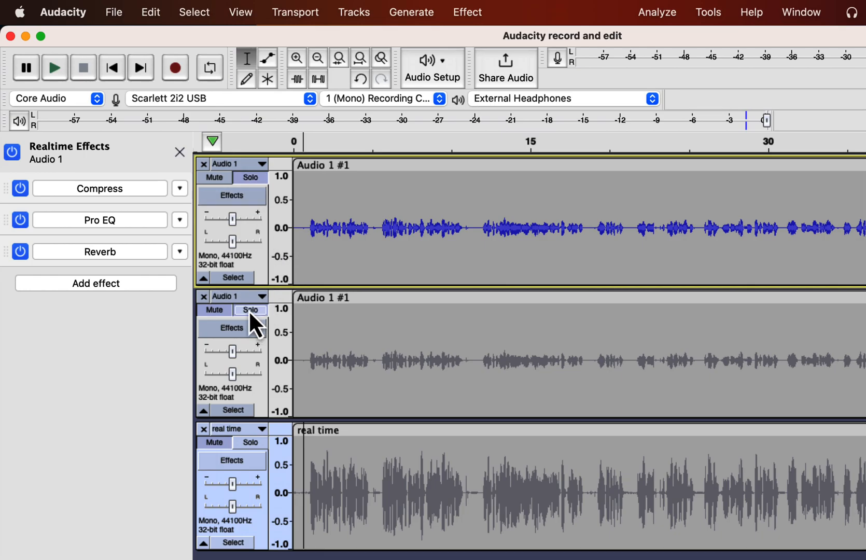
click(224, 297)
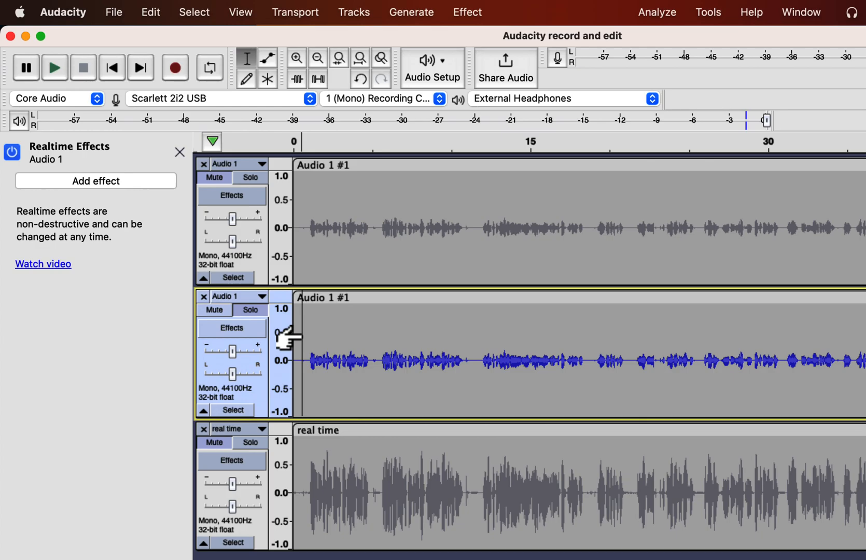
click(54, 68)
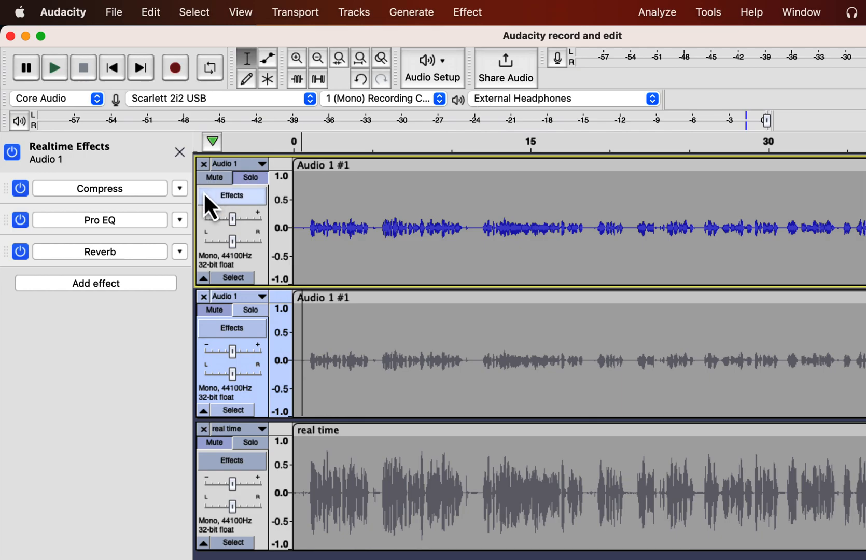
Replace Reverb with No Effect in Audio 1's Realtime Effects panel.
click(179, 251)
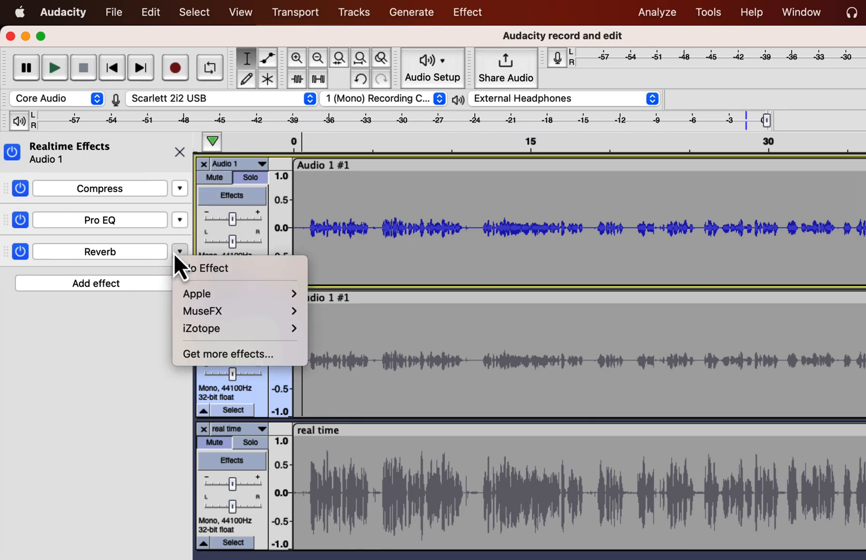
mouse_move(221, 268)
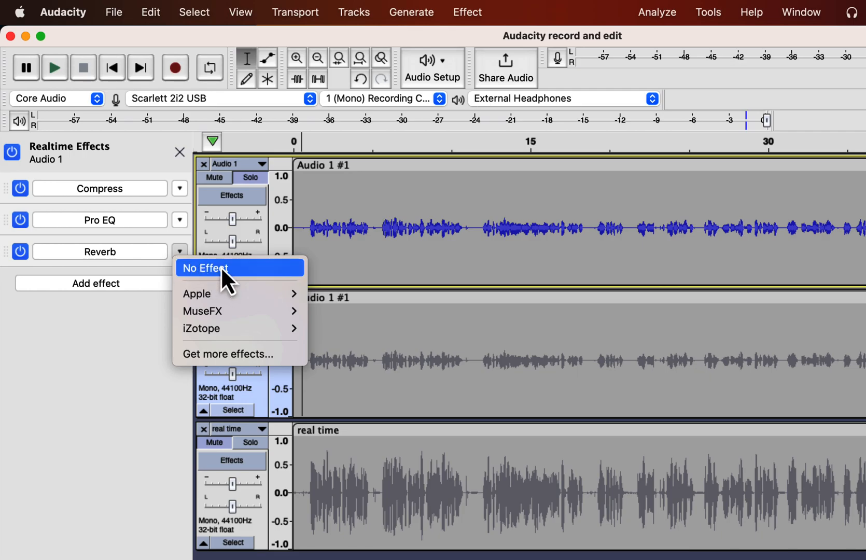
click(205, 268)
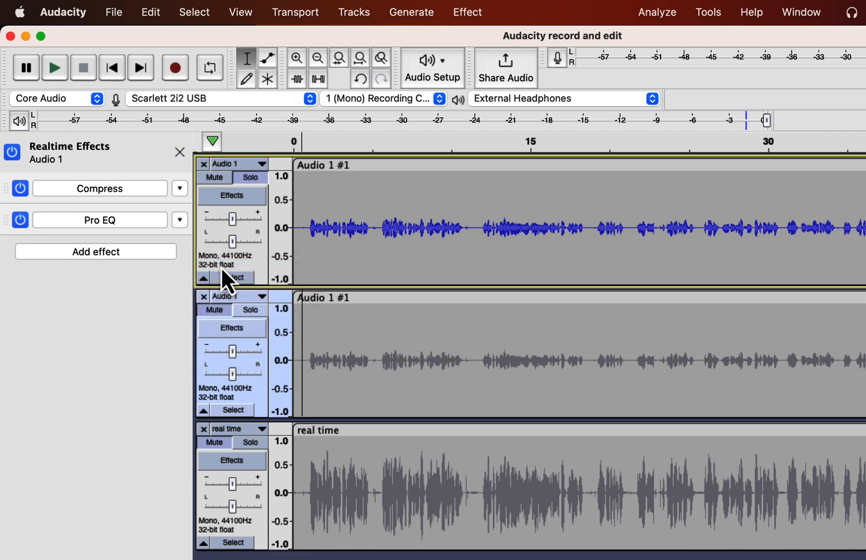
mouse_move(227, 279)
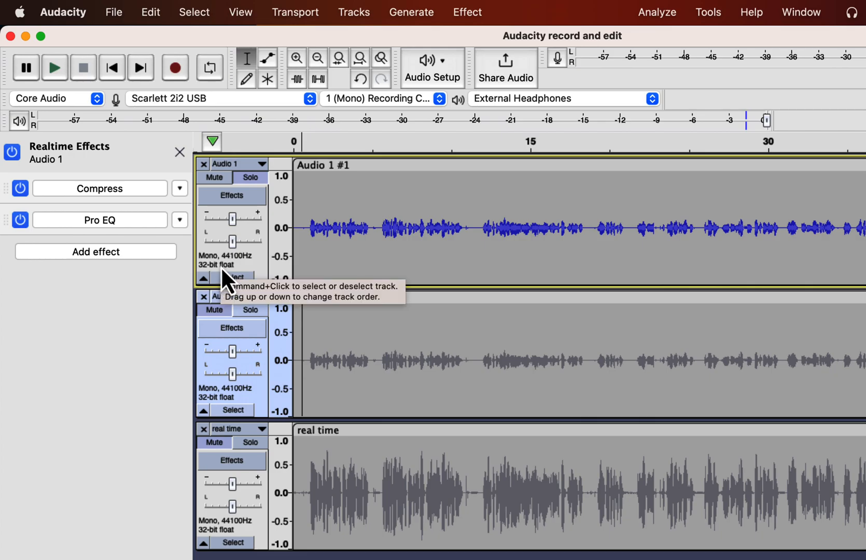